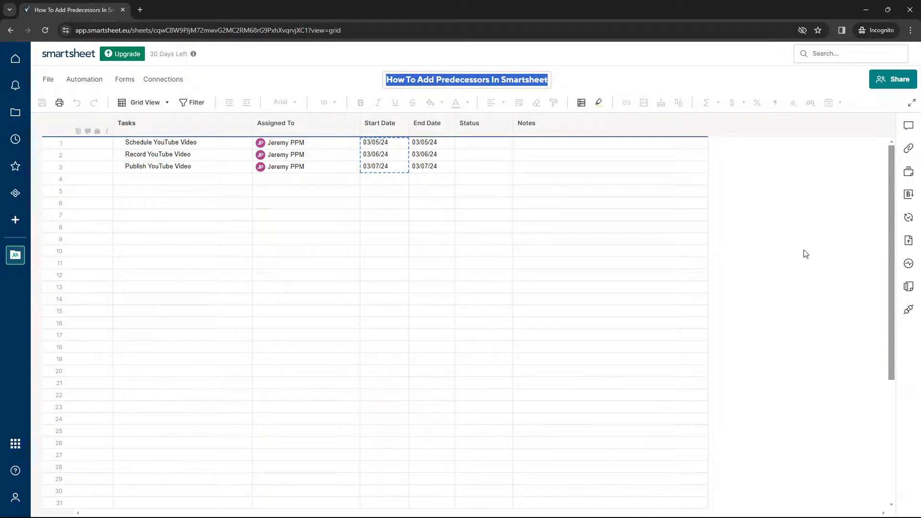
mouse_move(787, 278)
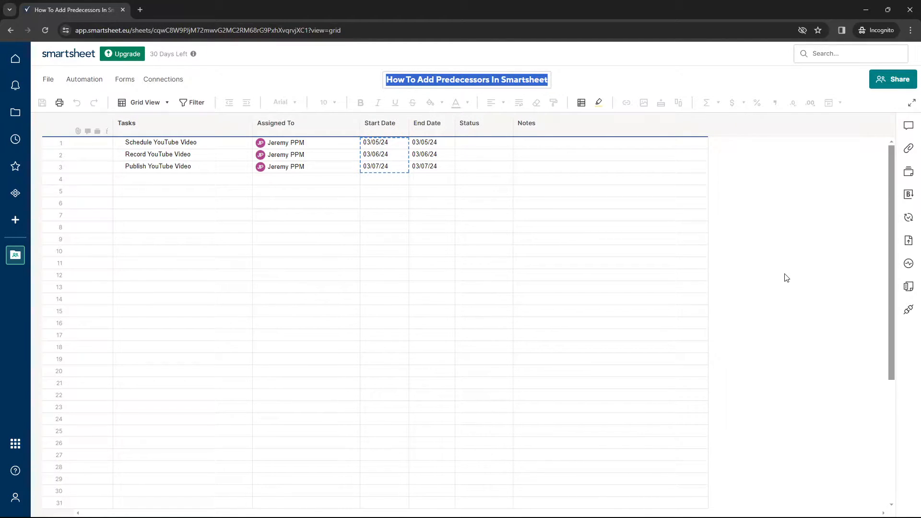
mouse_move(760, 264)
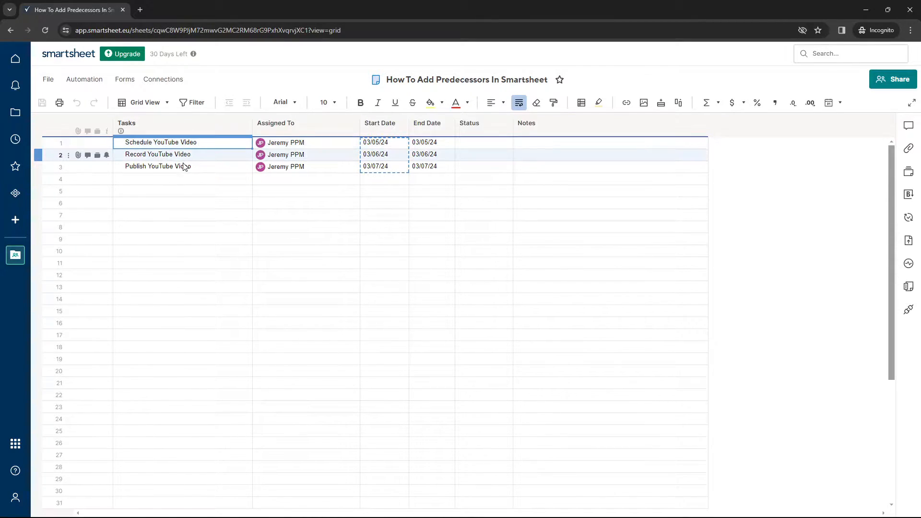
- Select the Schedule and Record YouTube Video tasks and their date cells
click(182, 215)
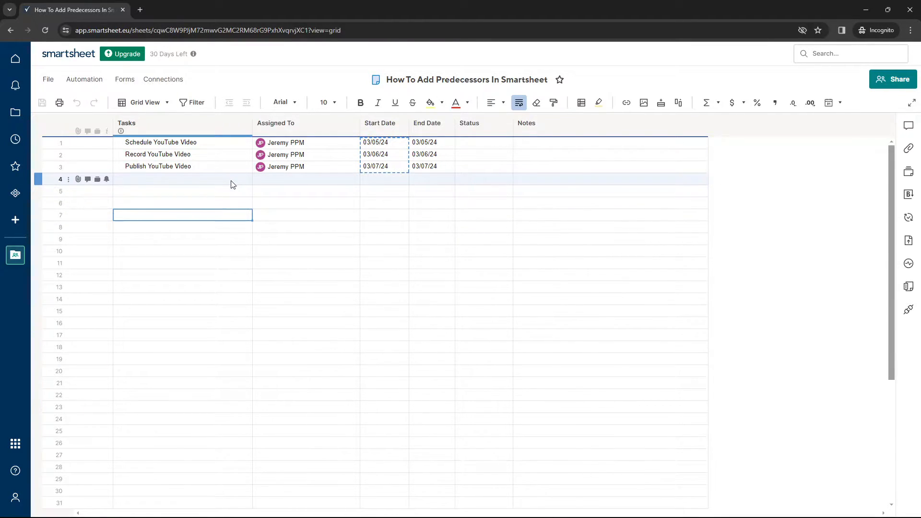
click(161, 142)
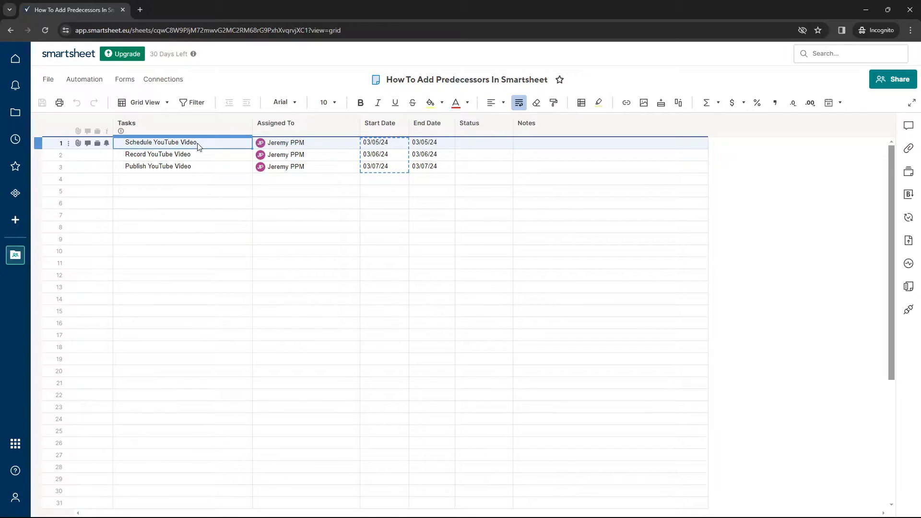
click(183, 154)
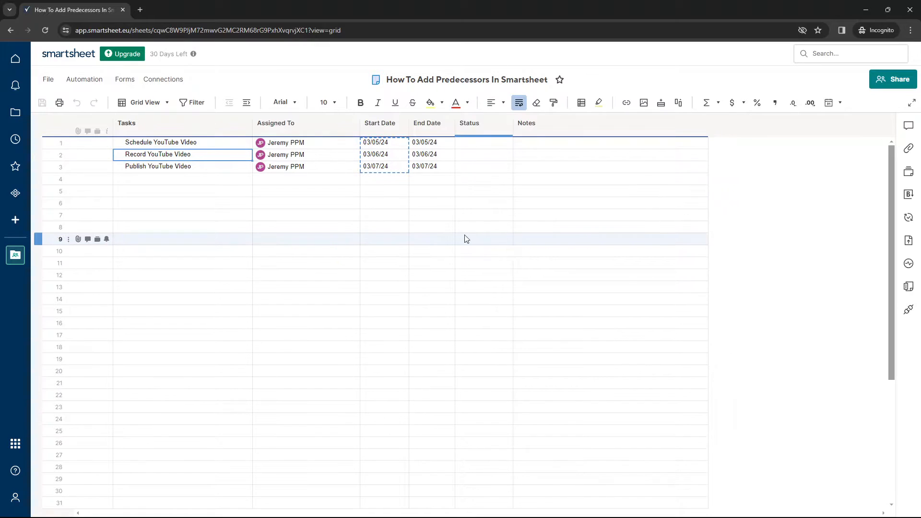
click(380, 123)
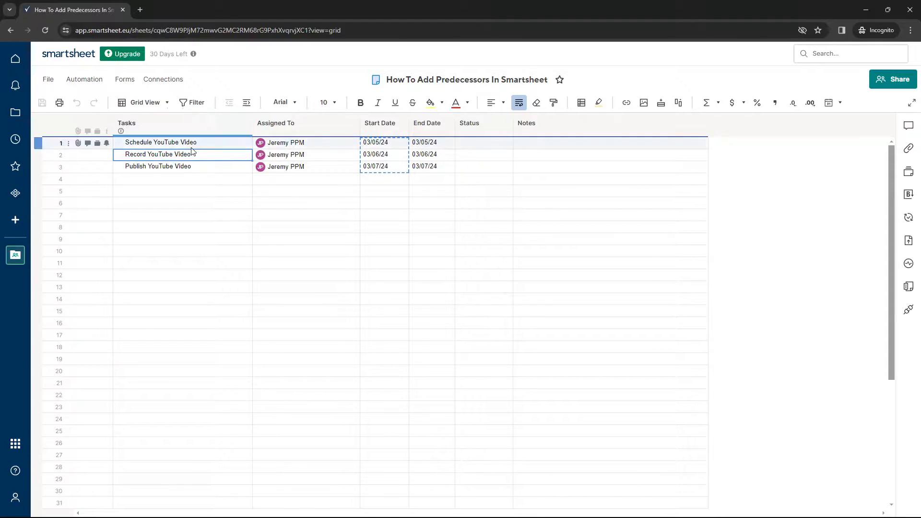
click(275, 123)
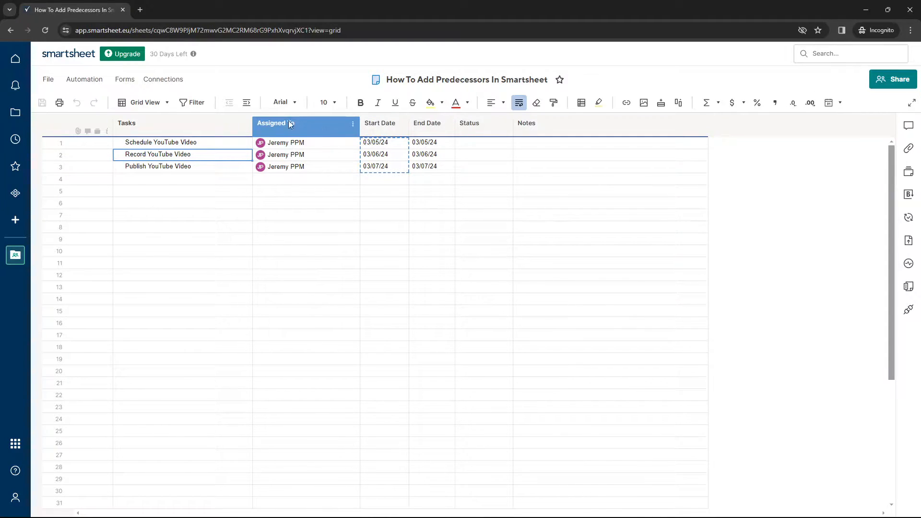
click(379, 122)
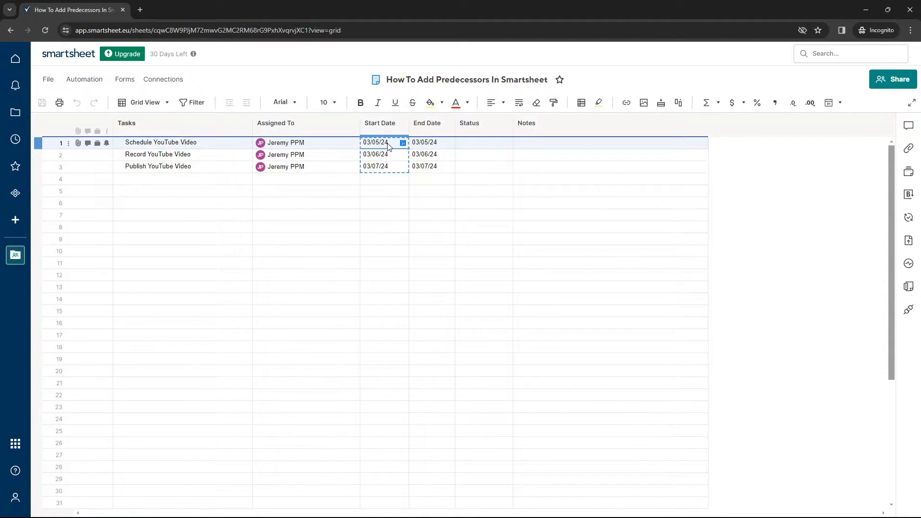
mouse_move(385, 142)
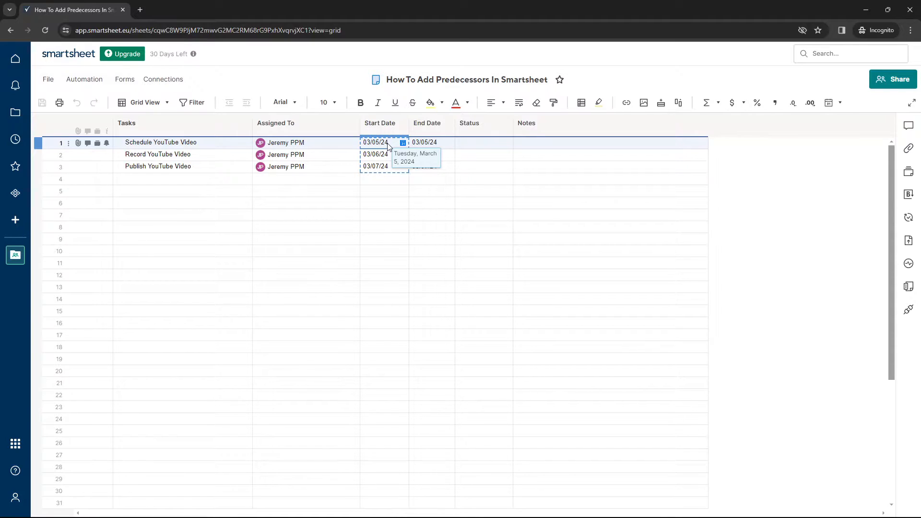
click(376, 154)
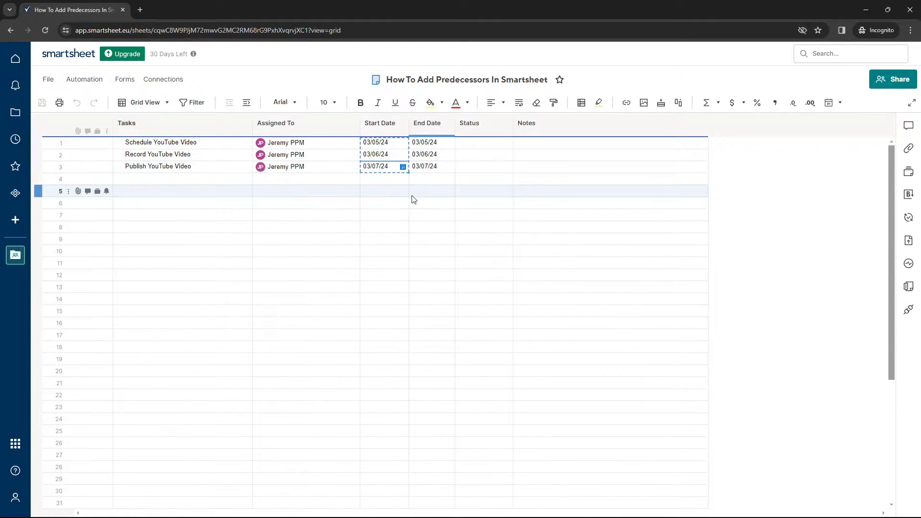
click(425, 142)
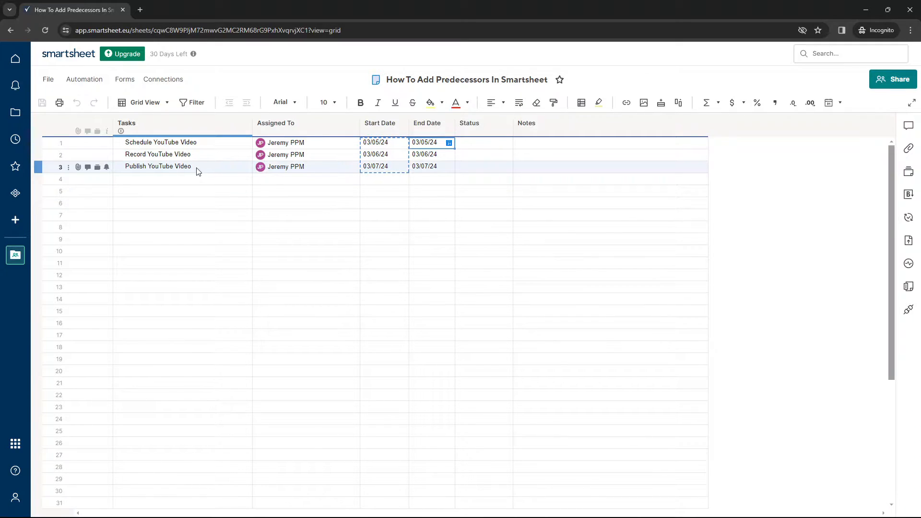
- Choose Edit Project Settings from the Tasks column's options menu
click(126, 123)
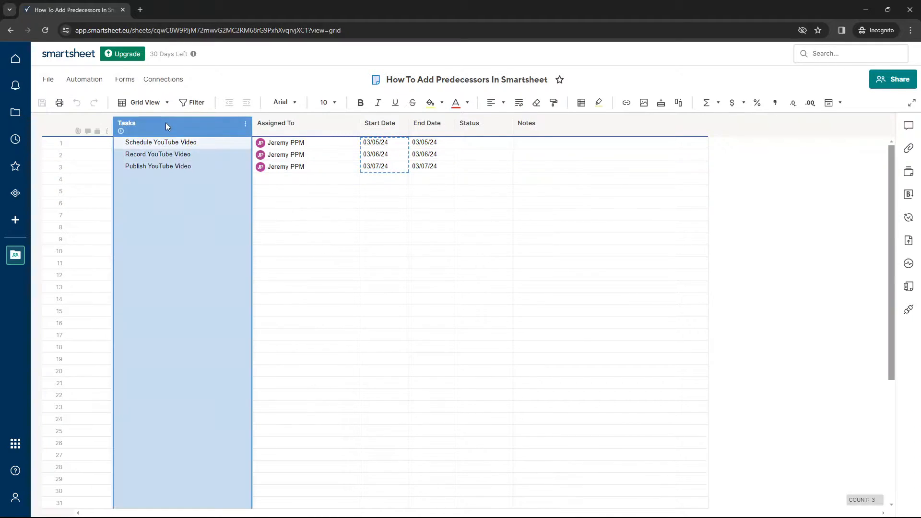
mouse_move(167, 126)
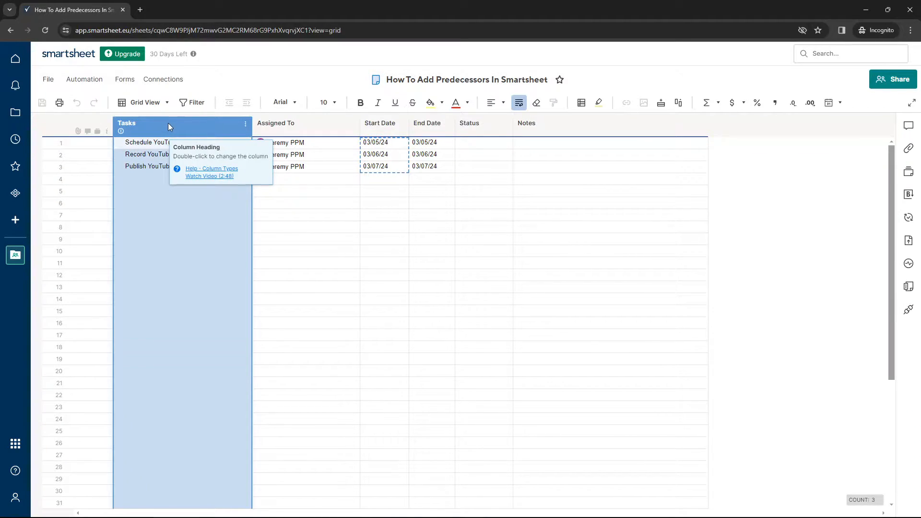
click(244, 124)
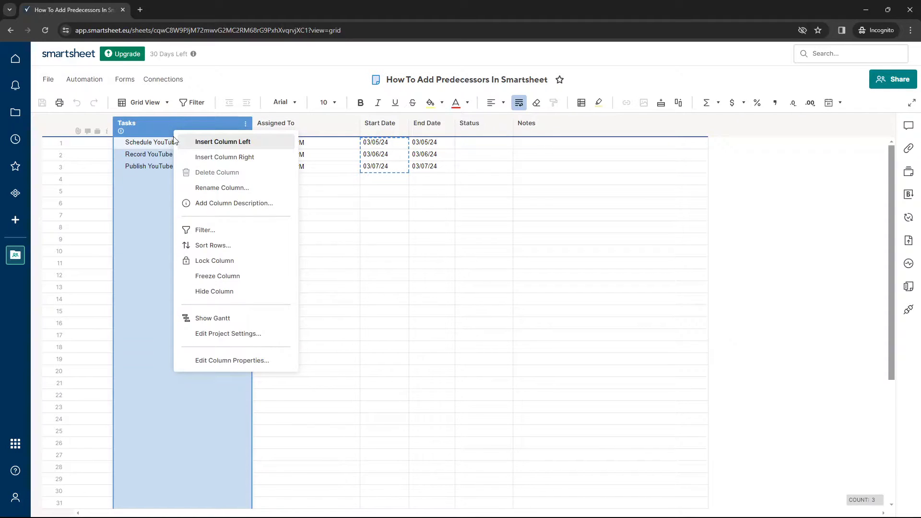
mouse_move(235, 333)
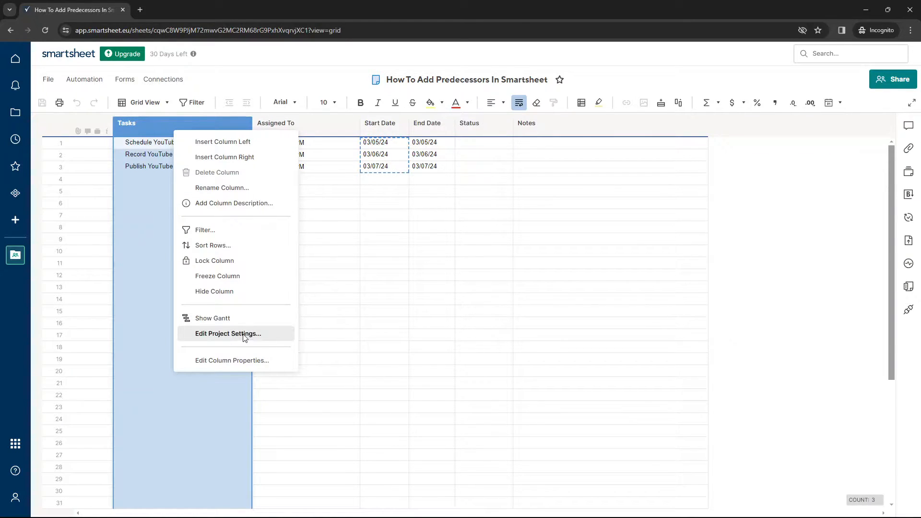
click(228, 333)
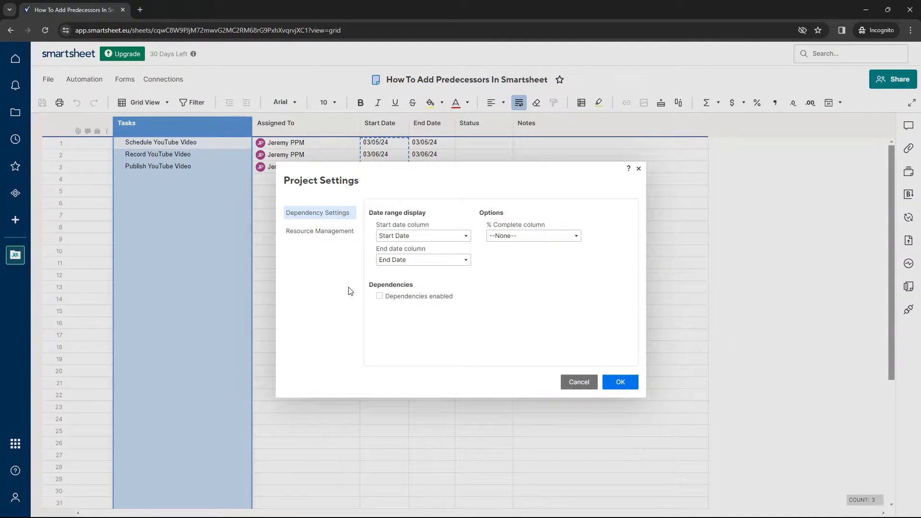
mouse_move(374, 314)
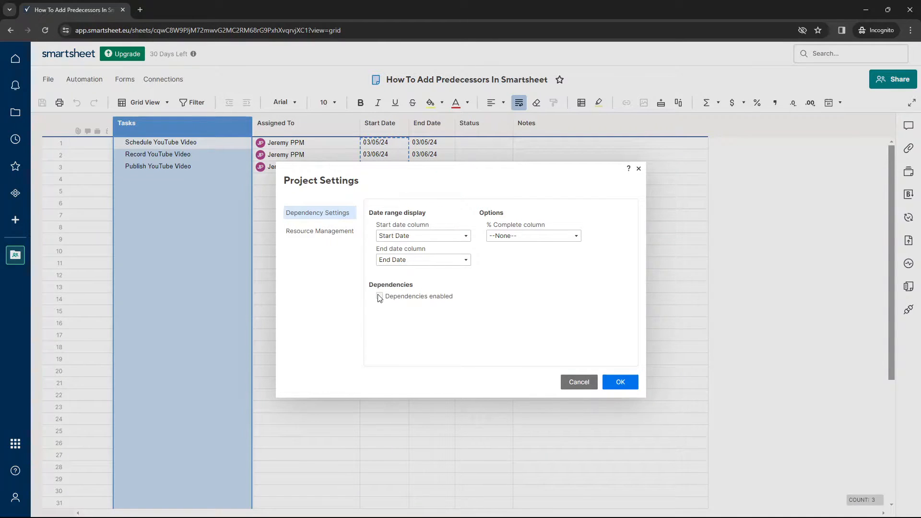
- Enable dependencies, dismiss the added-columns notice, and keep Predecessors as the predecessor column
click(379, 296)
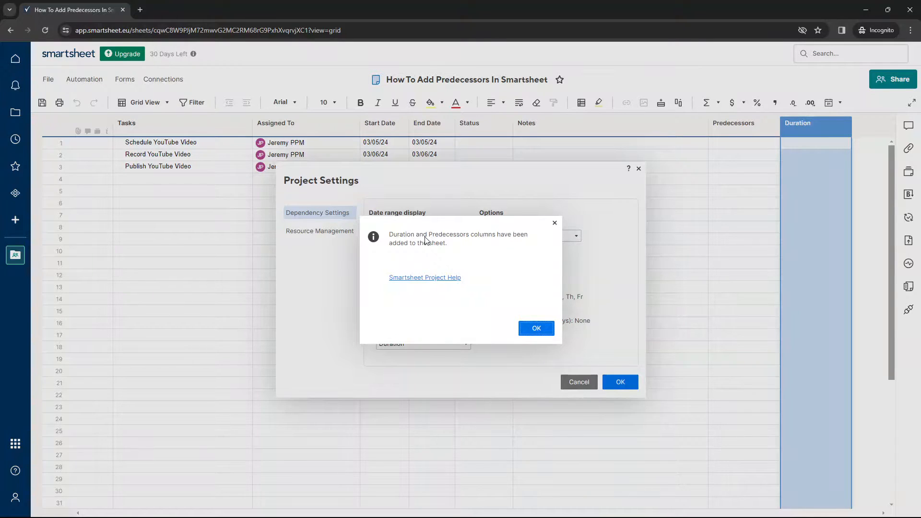
click(535, 328)
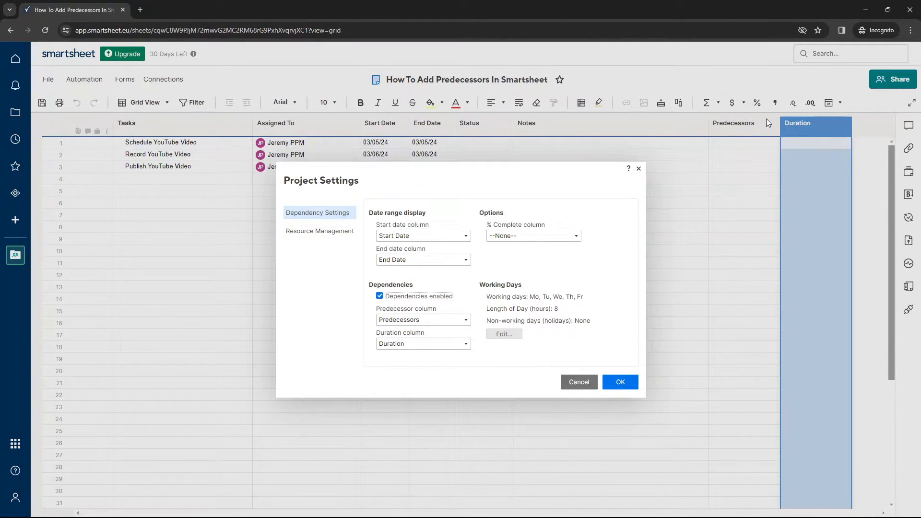
mouse_move(749, 135)
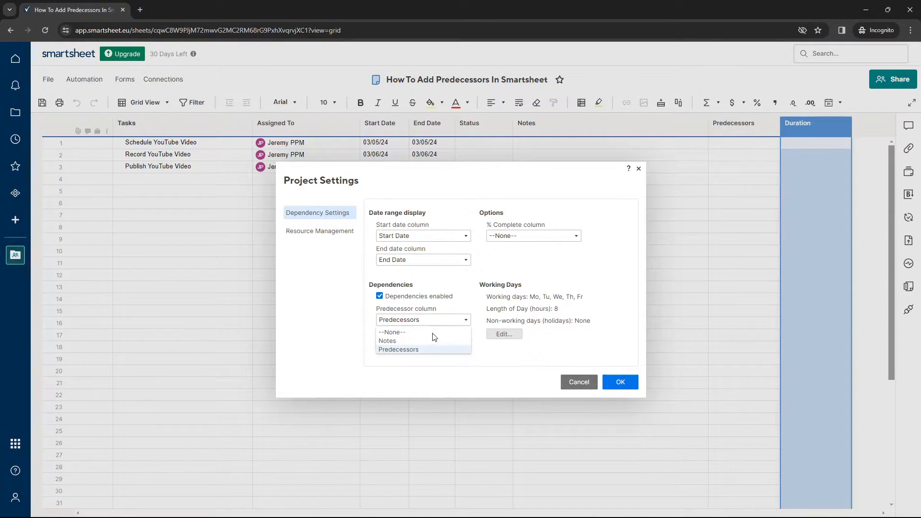
click(398, 349)
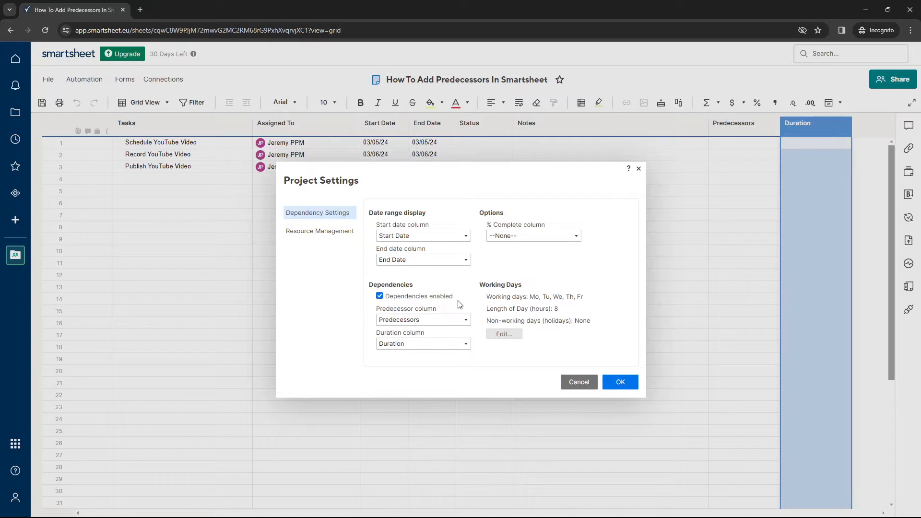
mouse_move(620, 382)
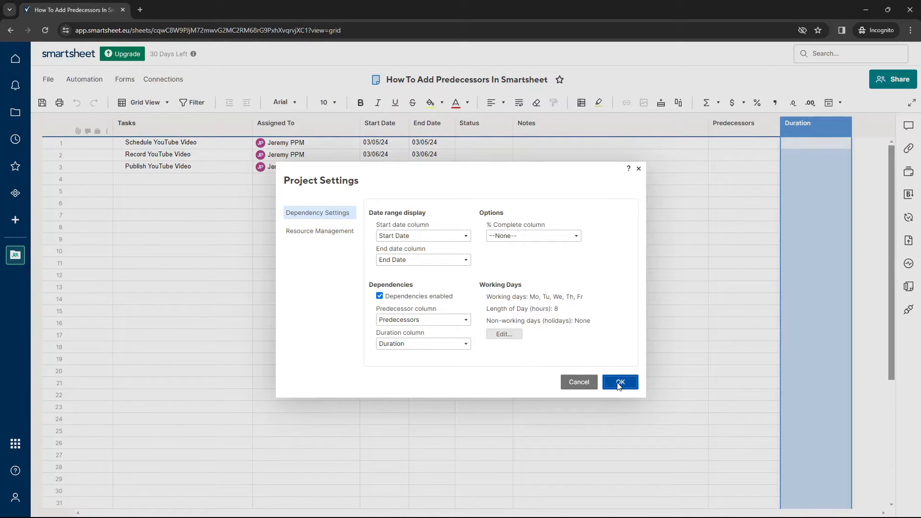
- Apply the dependency settings and select cells in the new Predecessors column
click(620, 382)
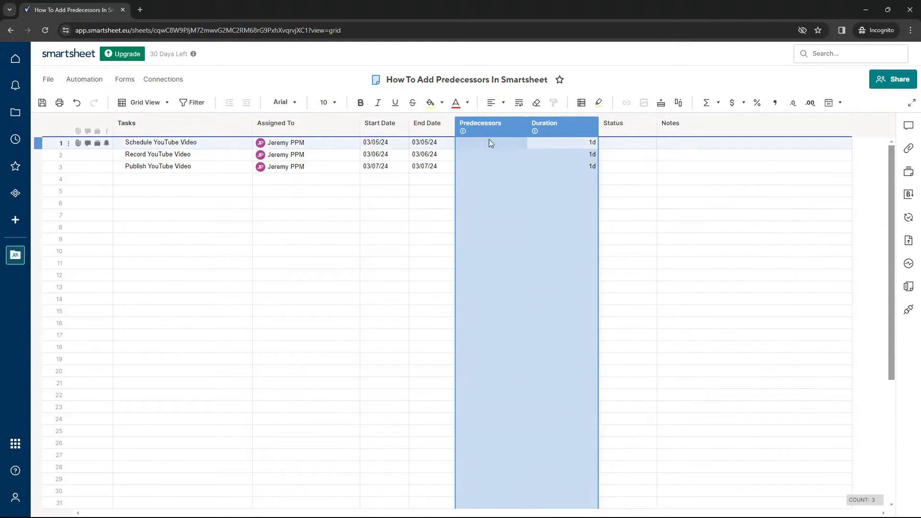
click(491, 154)
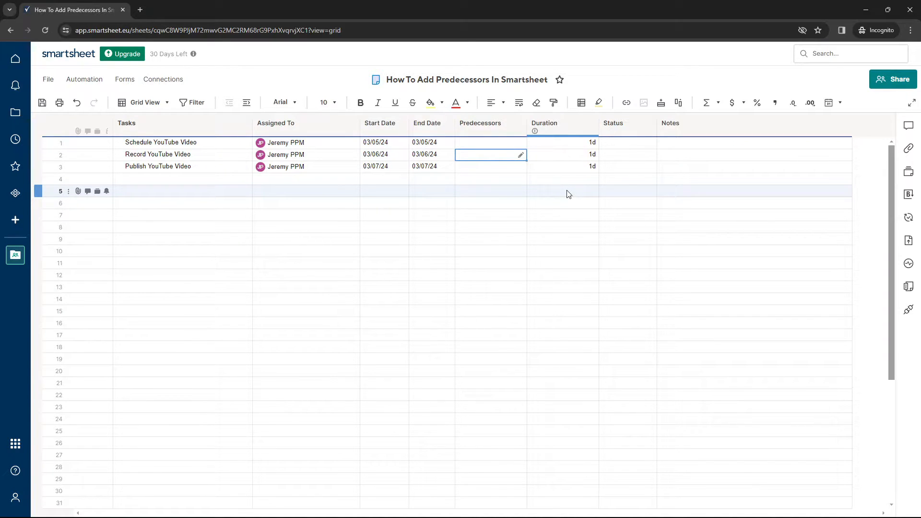
click(490, 154)
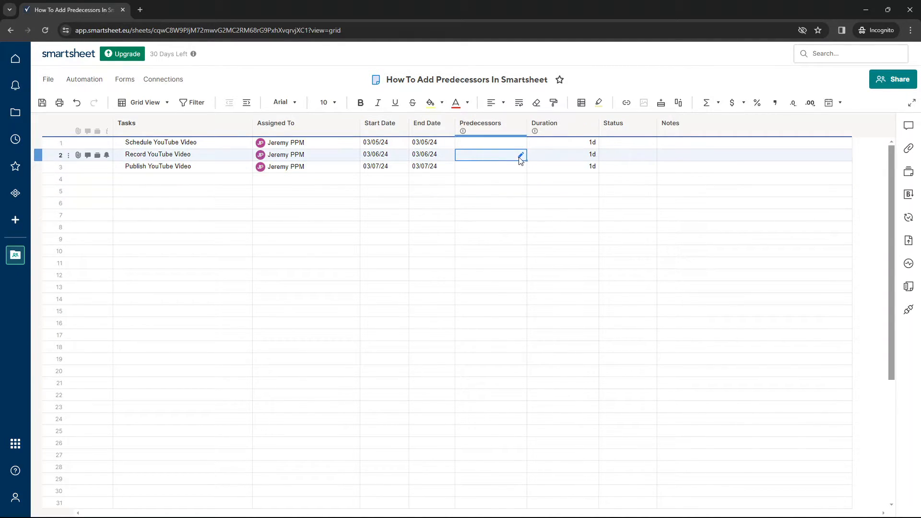
click(491, 142)
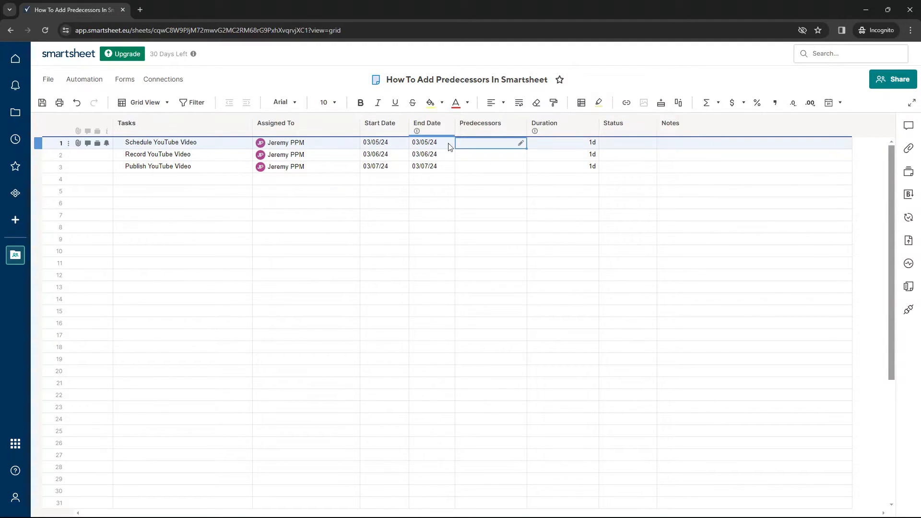
click(490, 154)
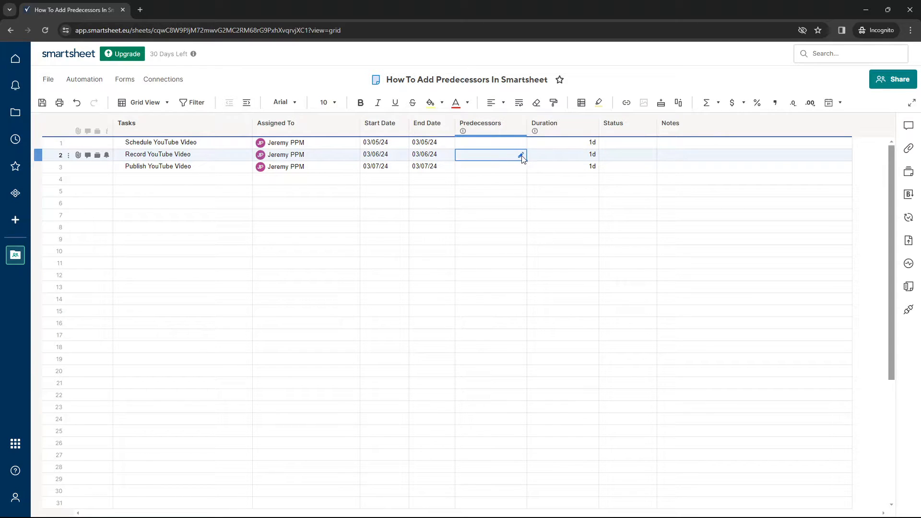
click(160, 142)
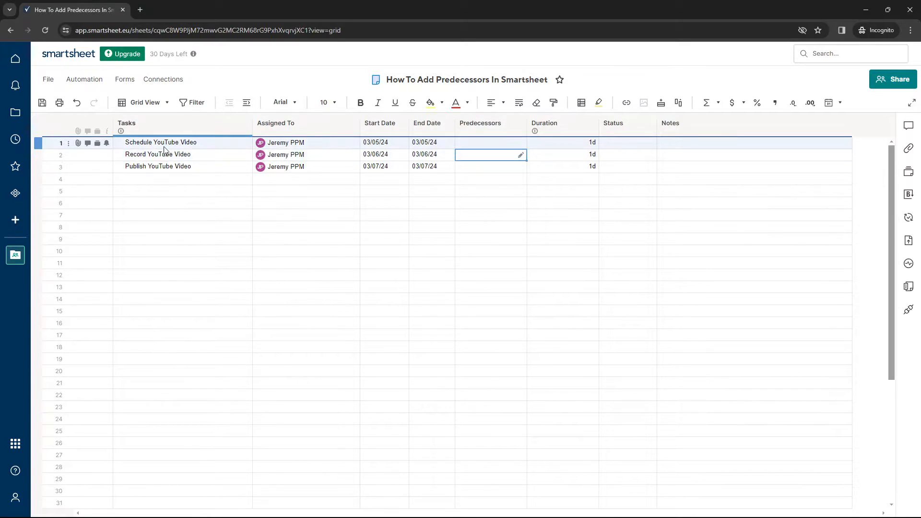
click(490, 154)
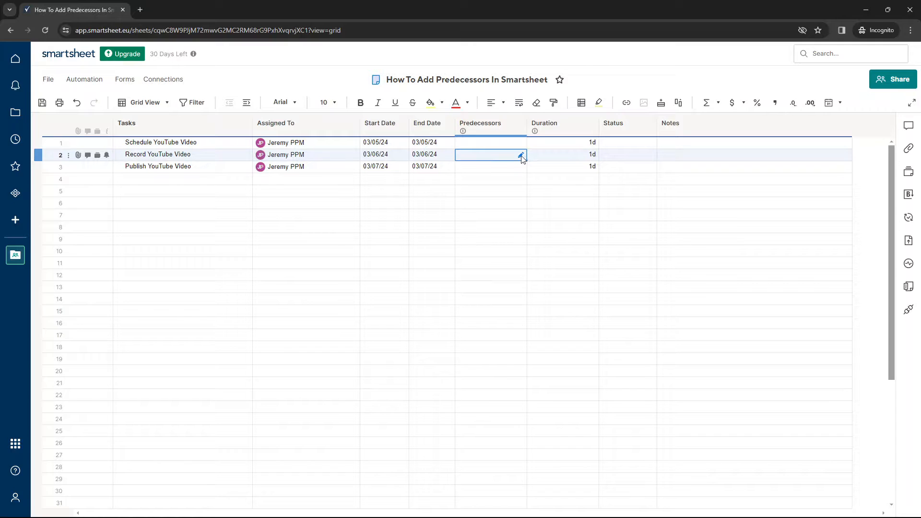
- Enter row 1, Schedule YouTube Video, as Record YouTube Video's Finish-to-Start predecessor
click(521, 154)
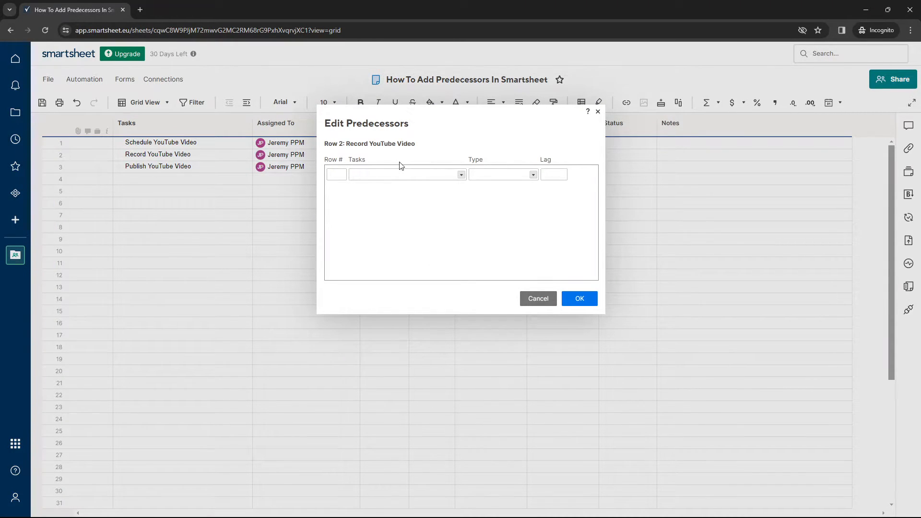
click(336, 174)
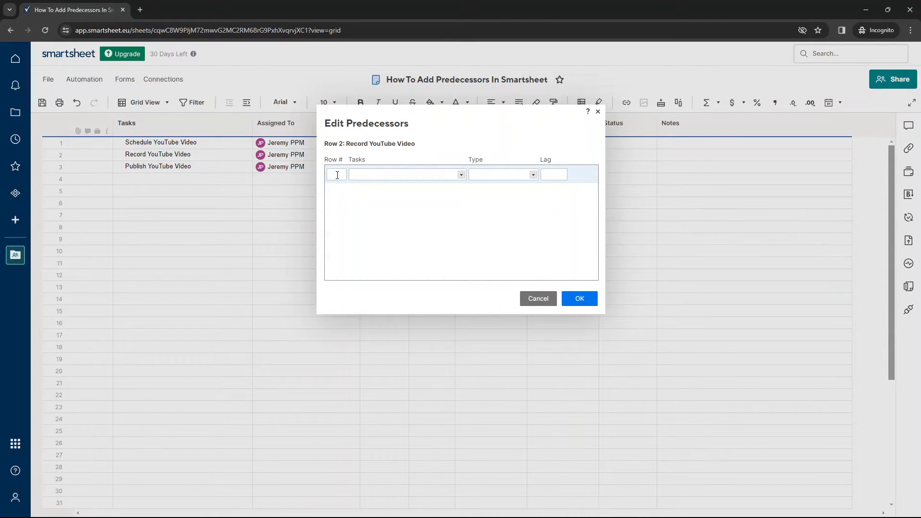
text(1)
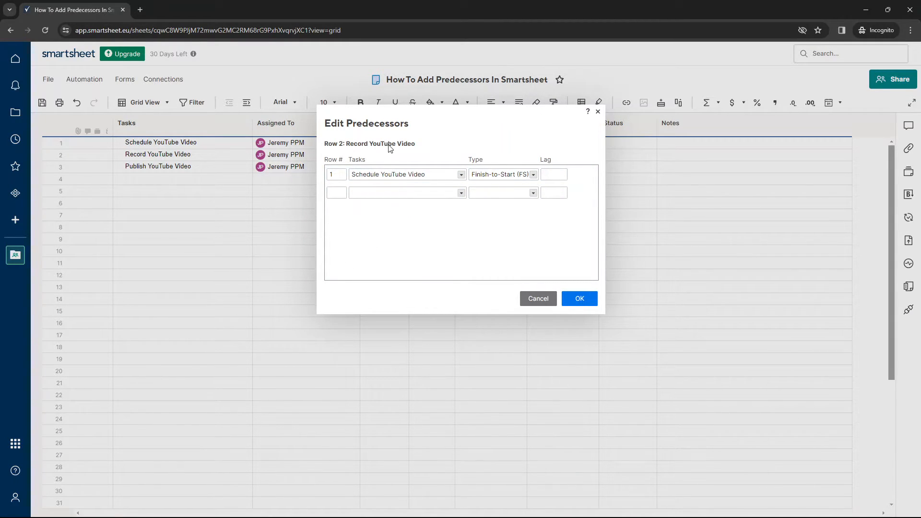
click(405, 174)
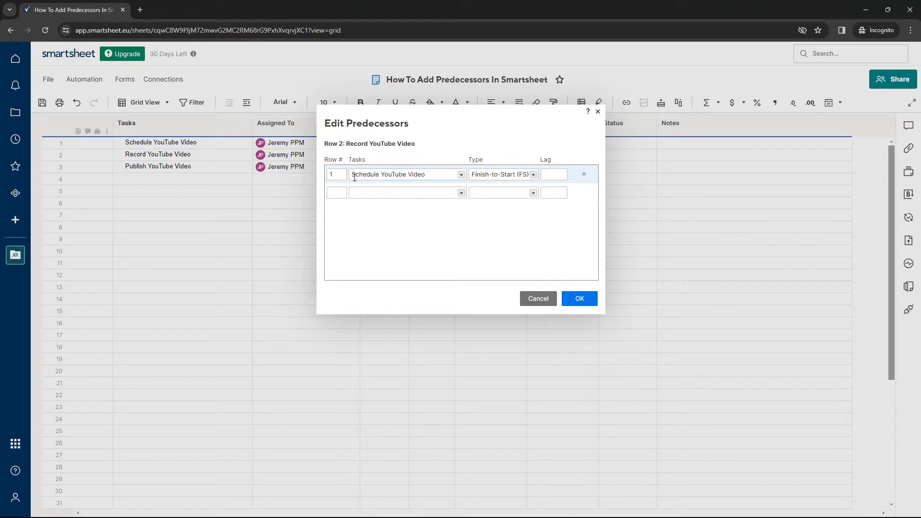
click(336, 174)
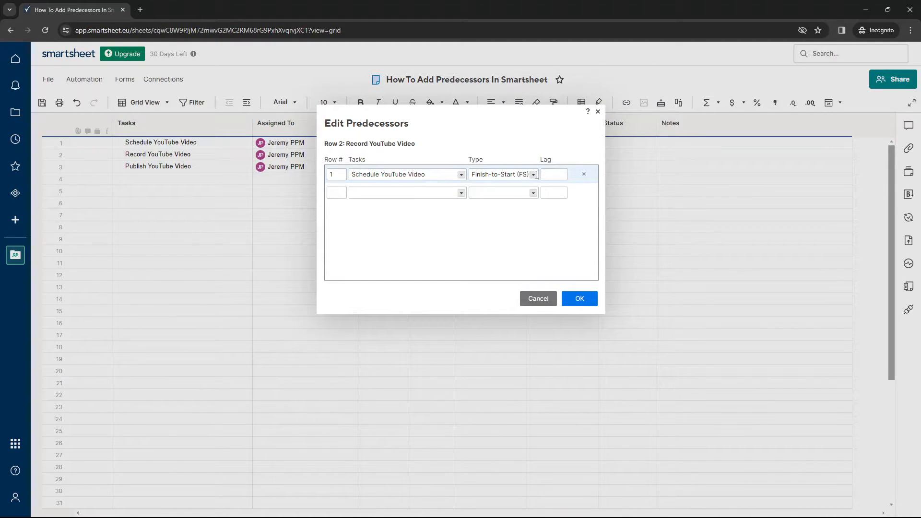
click(533, 174)
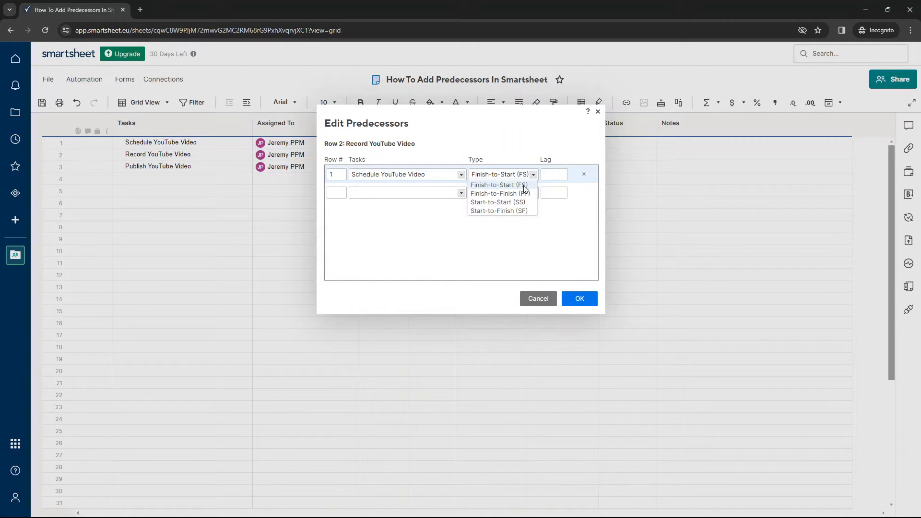
mouse_move(500, 194)
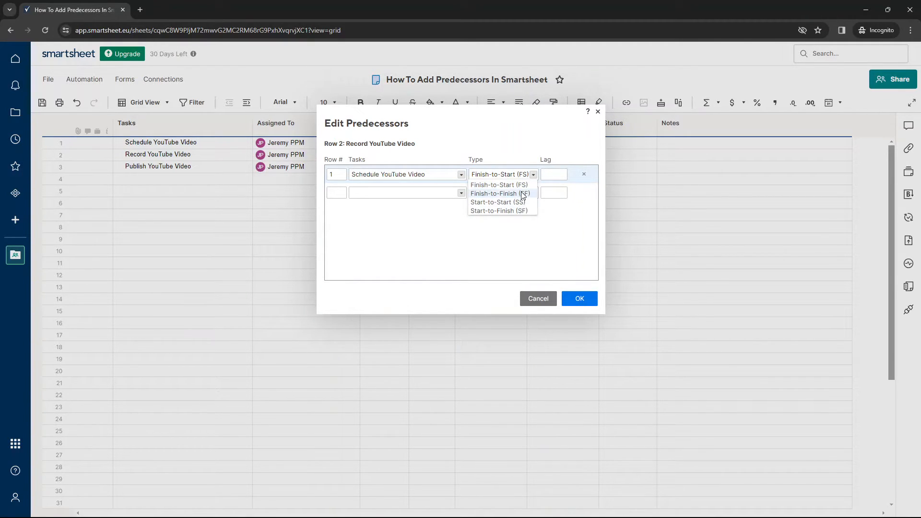
mouse_move(497, 202)
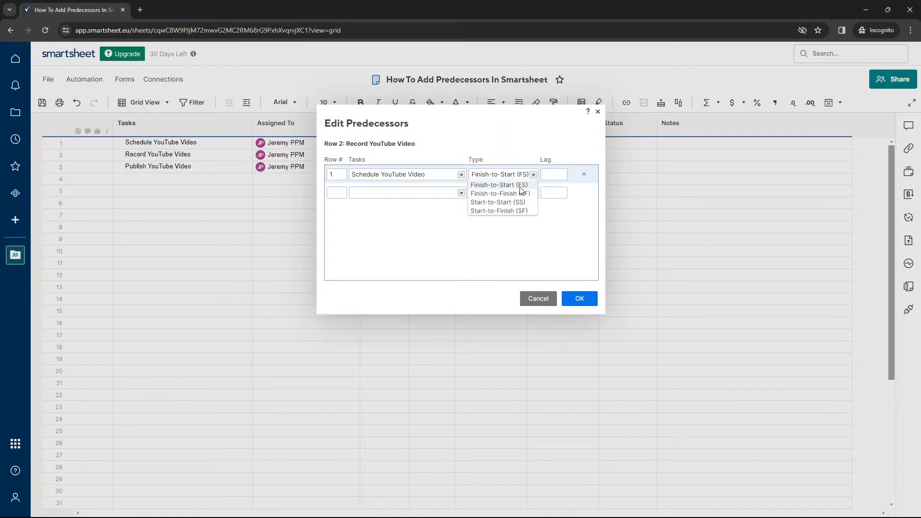
click(553, 175)
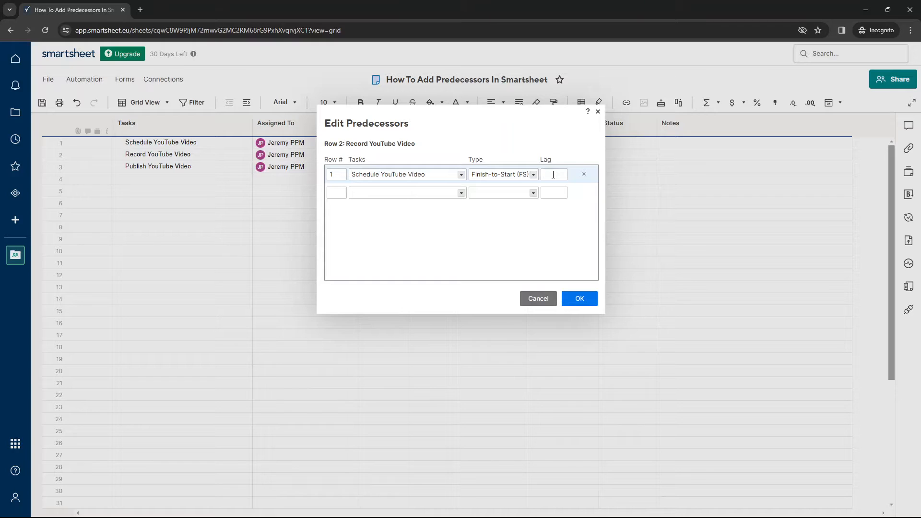
- Save Record YouTube Video's predecessor with 0 lag and select row 3's Predecessors cell
text(0)
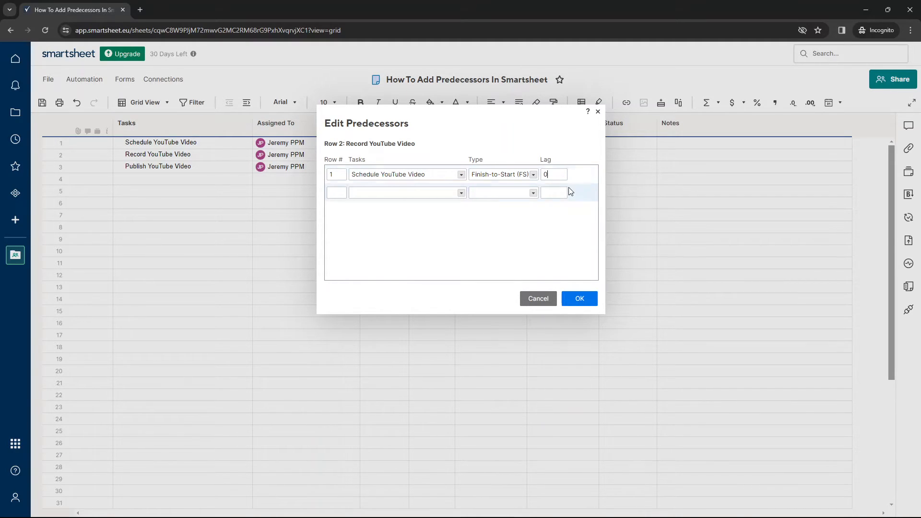
click(579, 299)
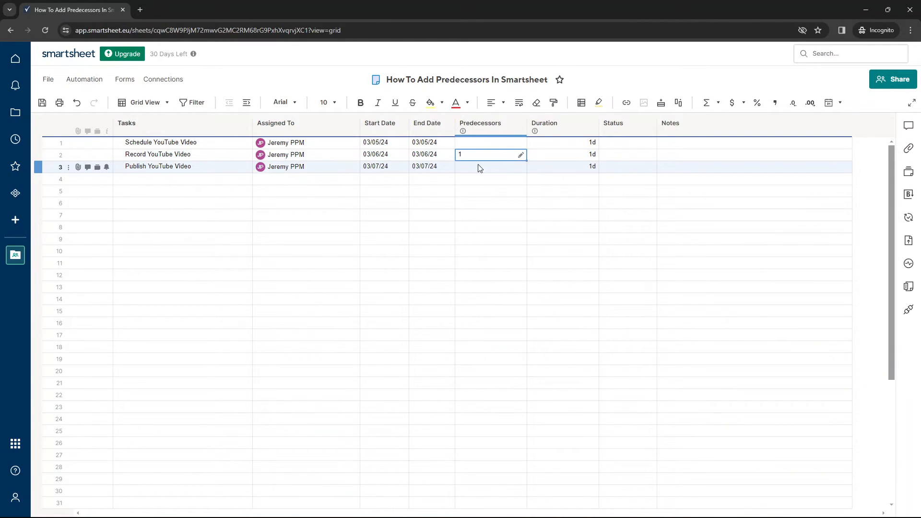
click(490, 167)
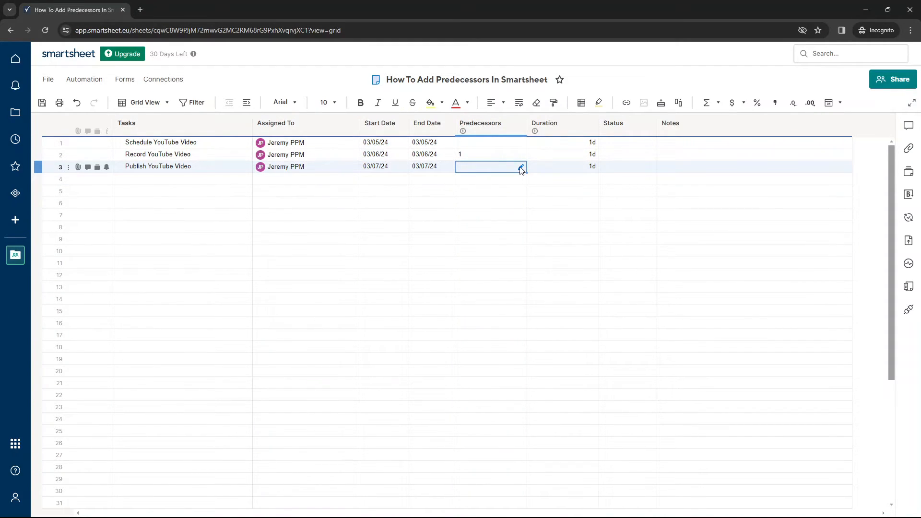
- Link Publish YouTube Video to row 2, Record YouTube Video, as Finish-to-Start predecessor
click(521, 167)
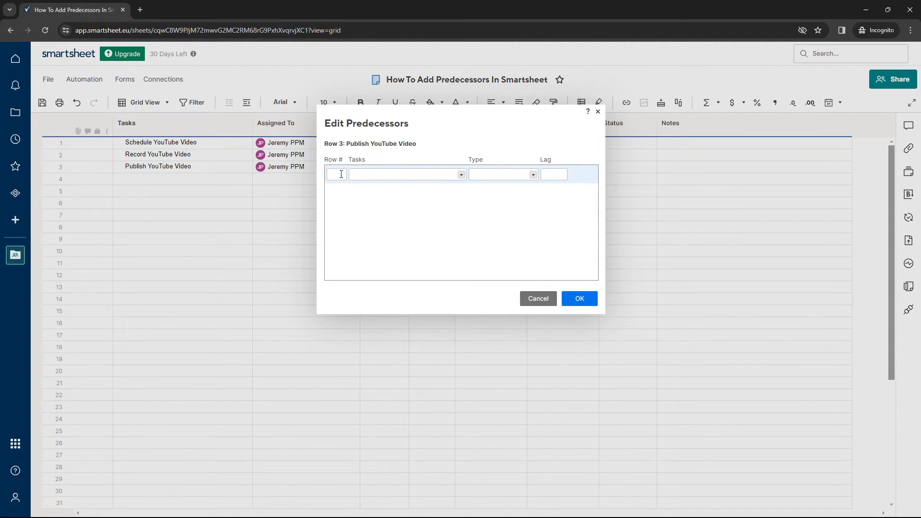
text(2)
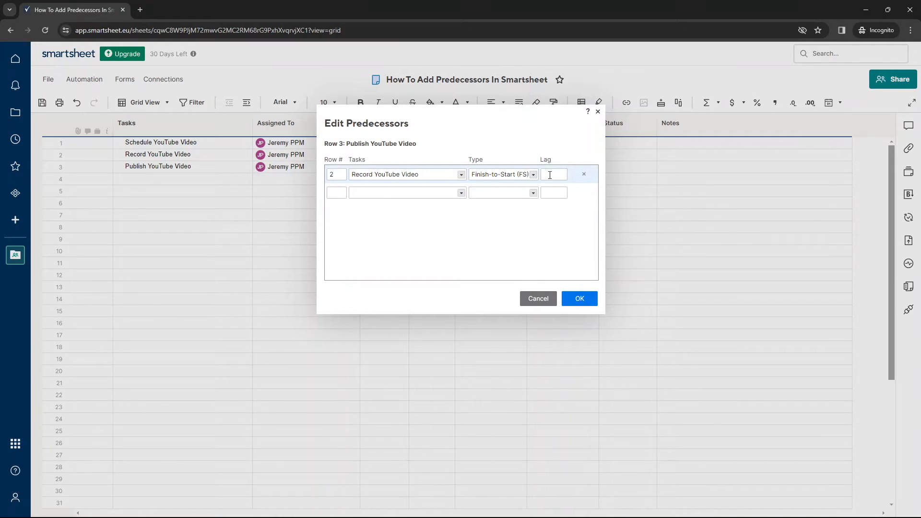
click(578, 298)
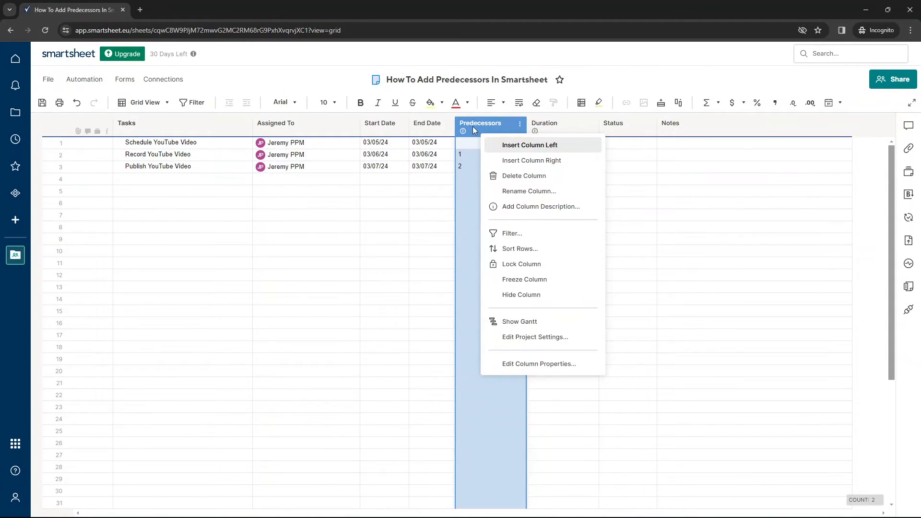
mouse_move(534, 263)
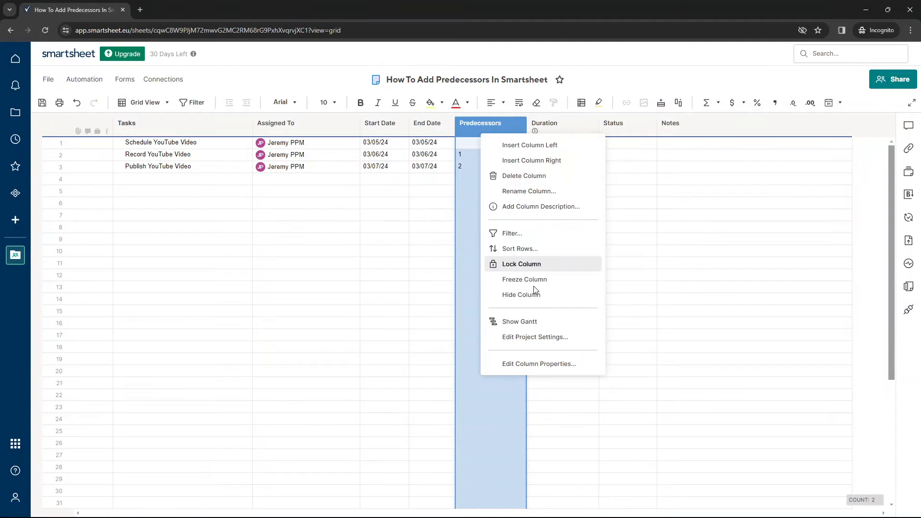
click(491, 191)
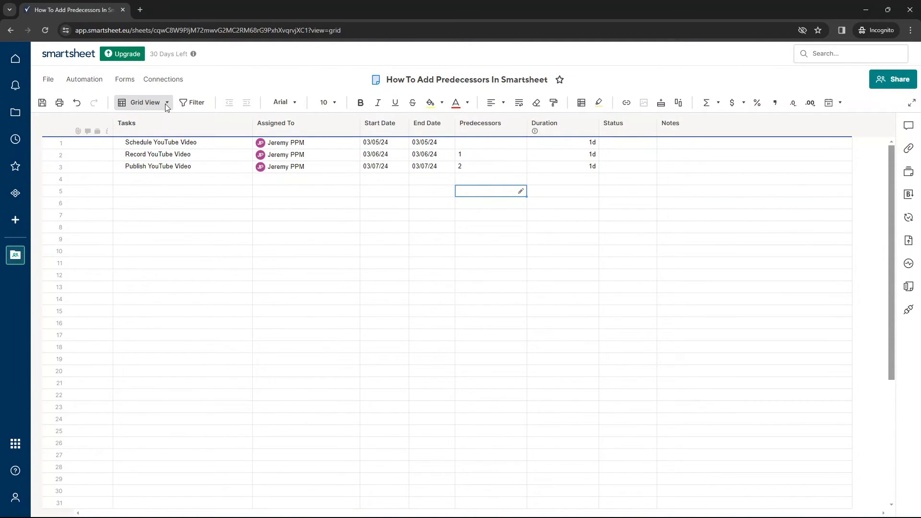
- Switch to Gantt View and drag Publish YouTube Video's bar to 2.25 days
click(167, 102)
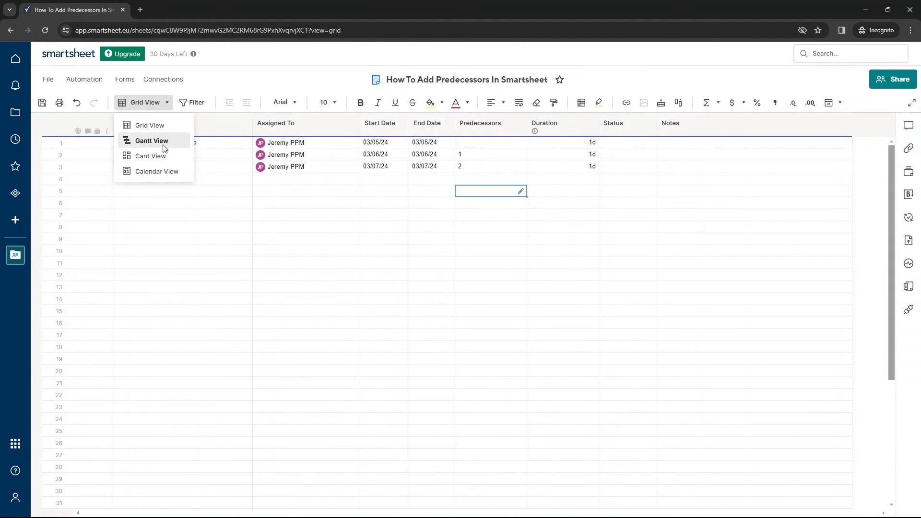
click(152, 141)
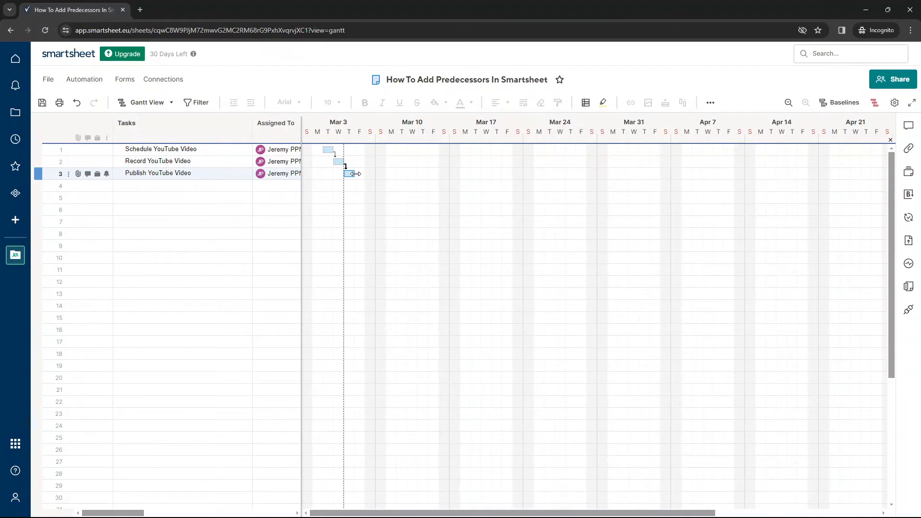
drag(353, 173, 385, 173)
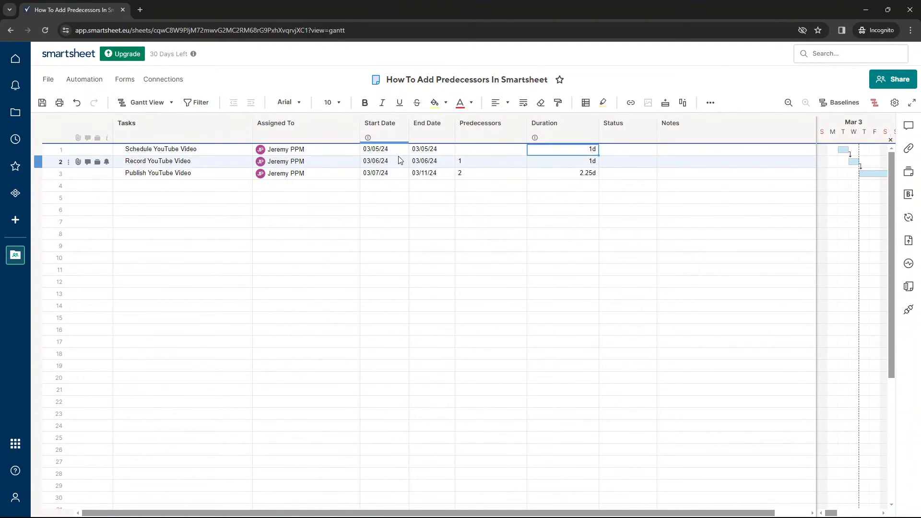
- Set Schedule to 12d, Record's end to March 28, and Publish's end to 05/15/24
click(431, 149)
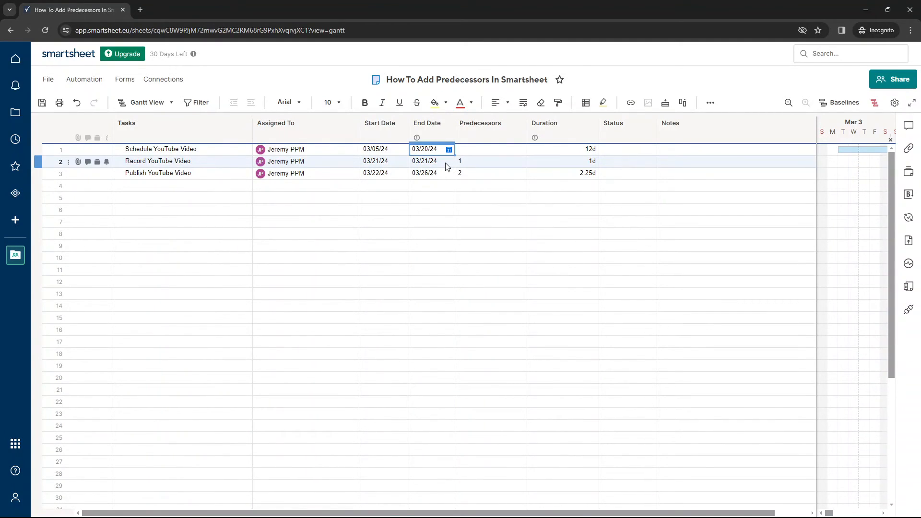
click(448, 161)
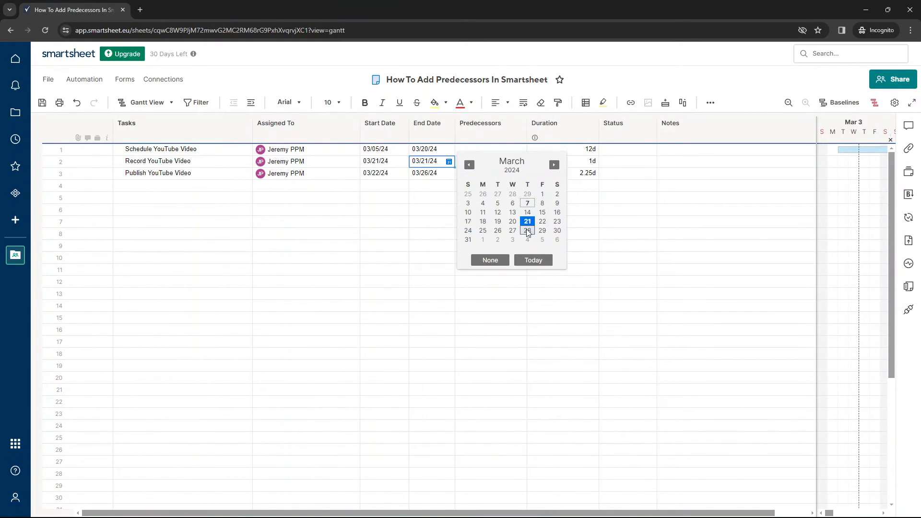
click(527, 230)
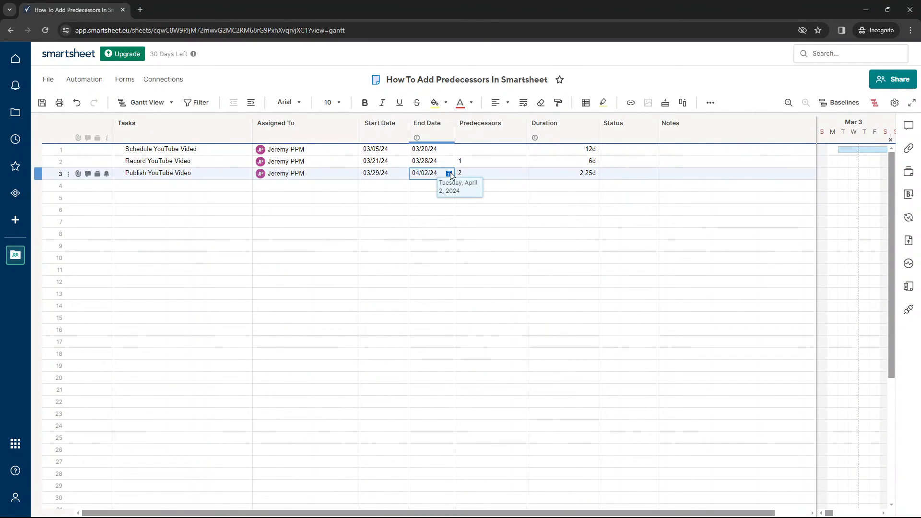
click(448, 173)
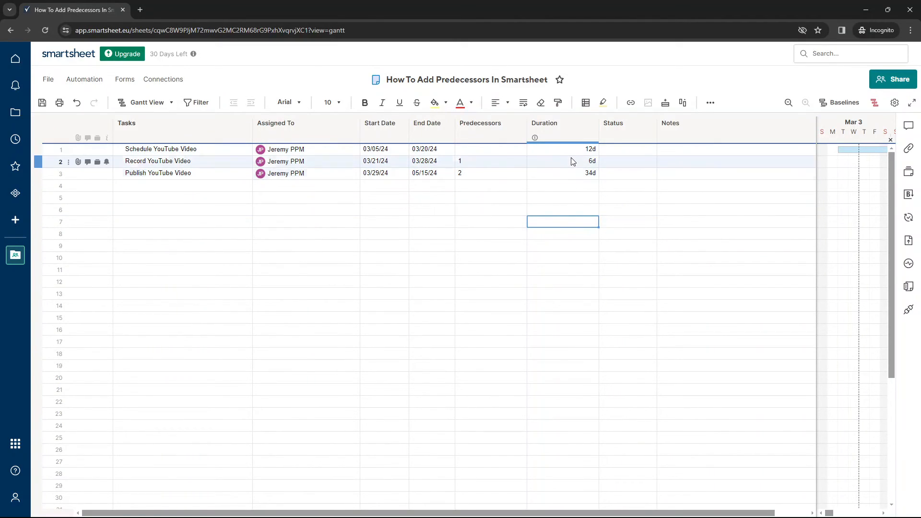
click(146, 102)
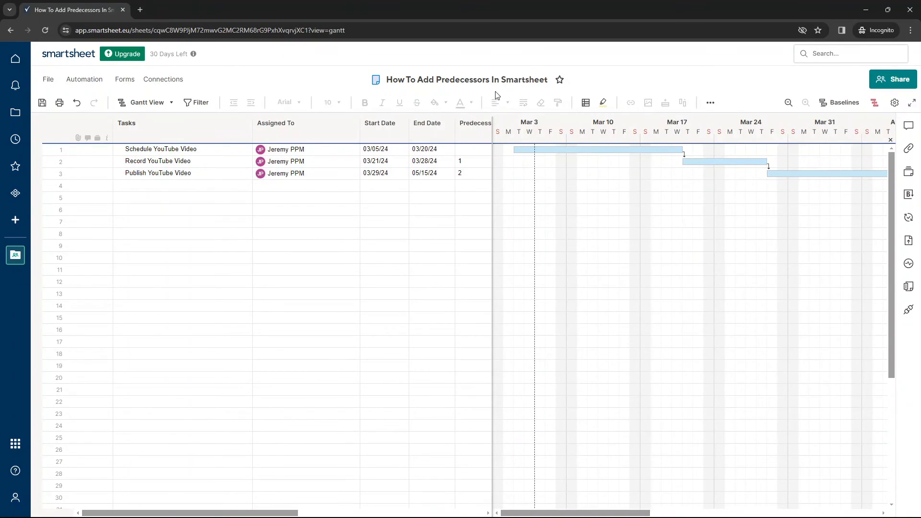
click(176, 172)
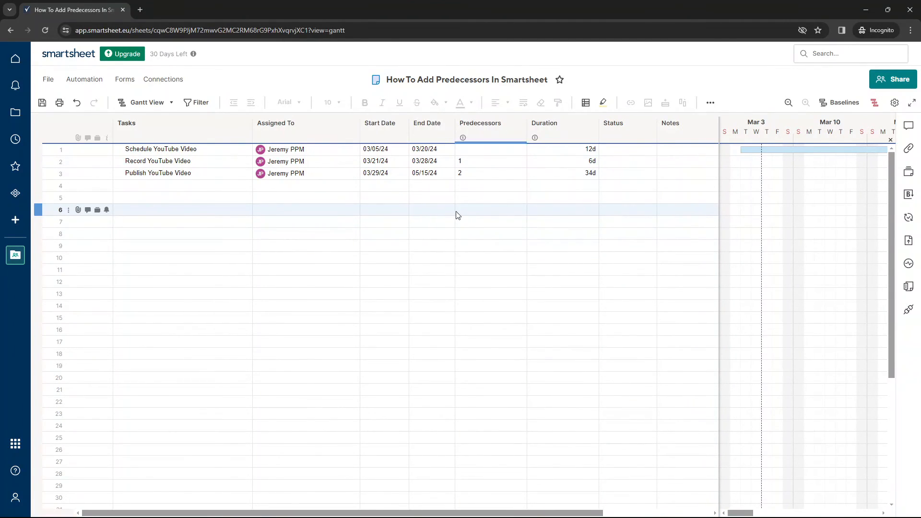
click(411, 222)
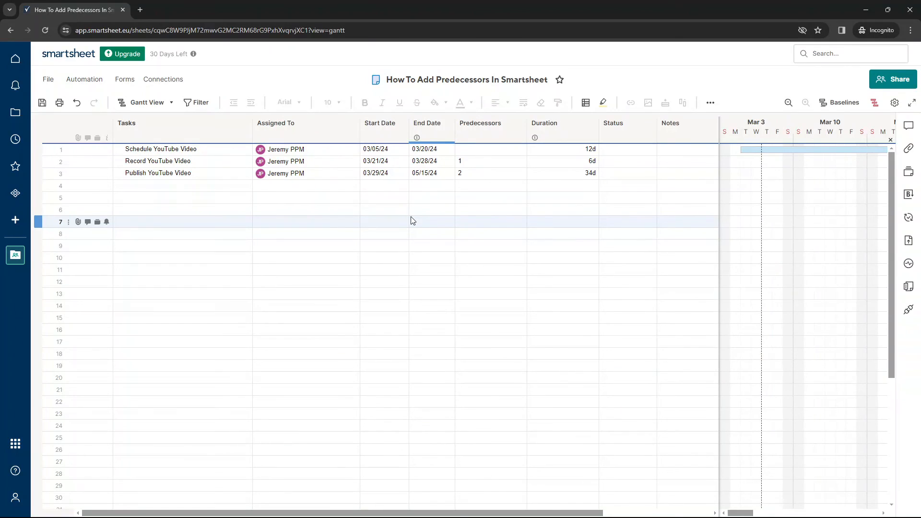
- Reopen Edit Project Settings from the Tasks column and toggle Dependencies enabled off and on
right_click(126, 123)
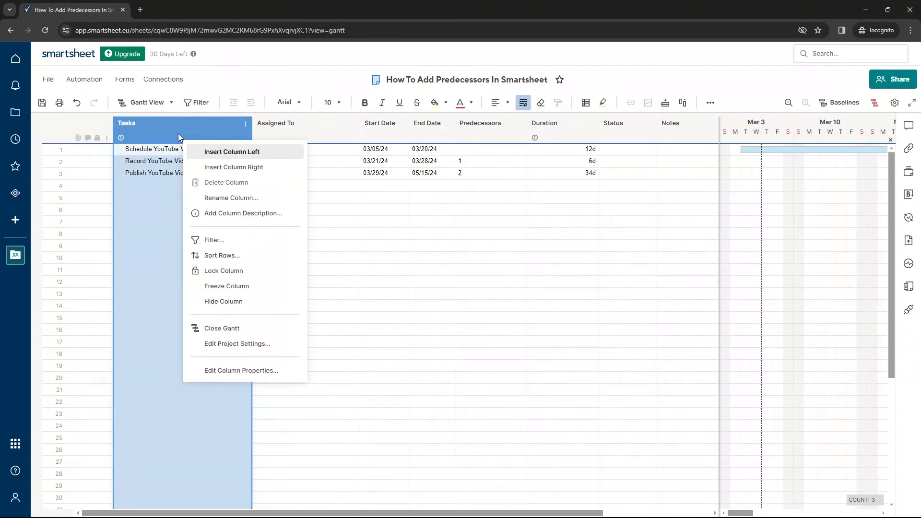
click(237, 344)
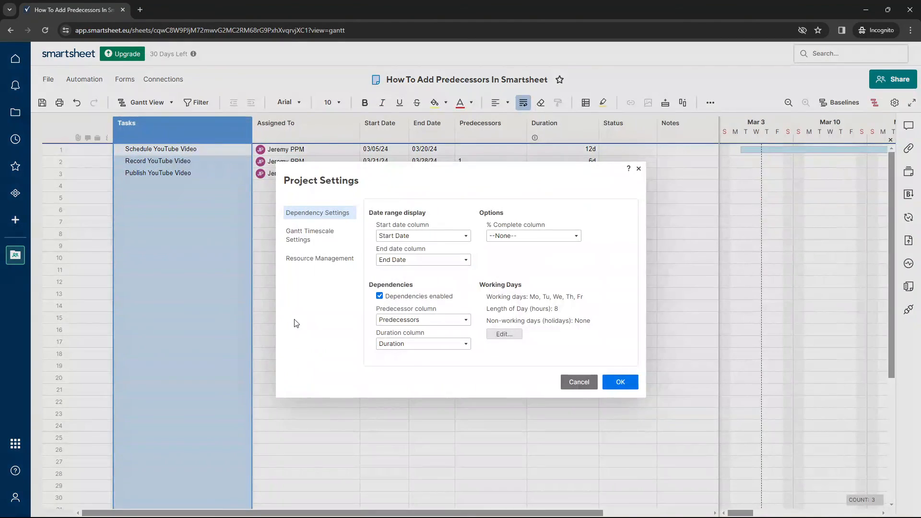
click(380, 296)
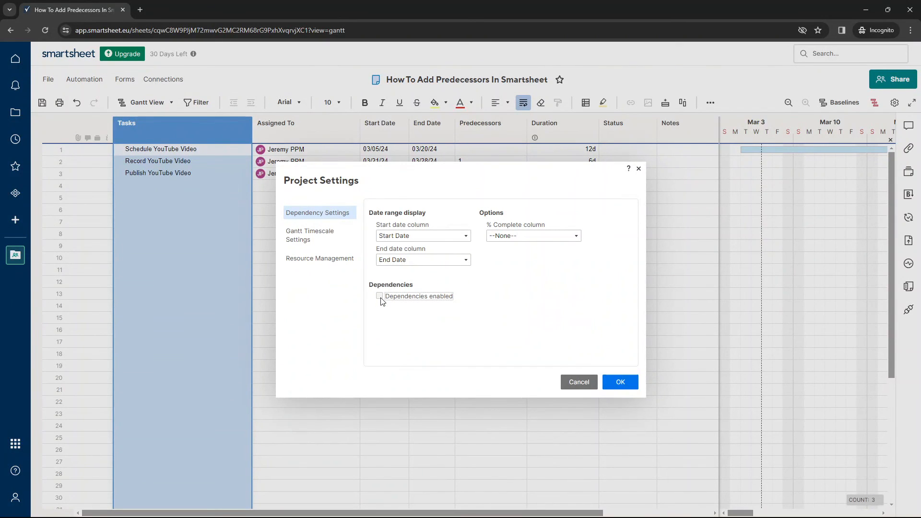
click(380, 296)
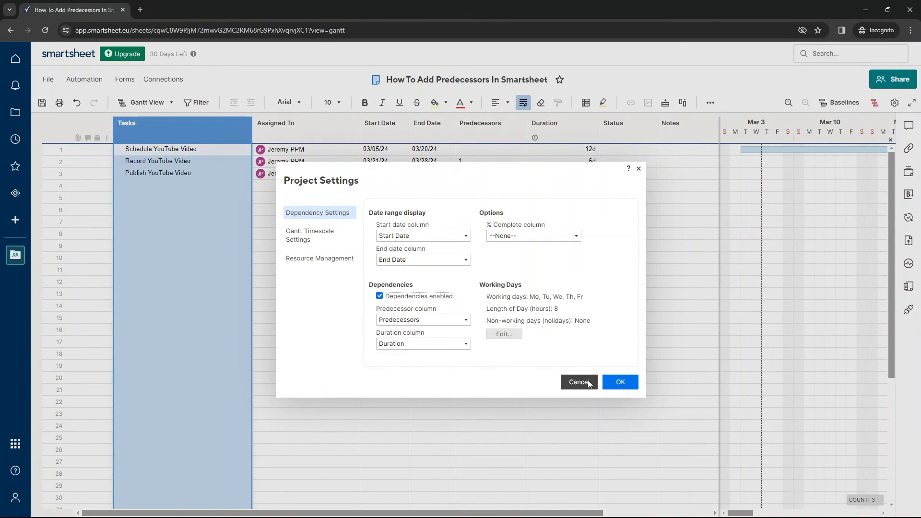